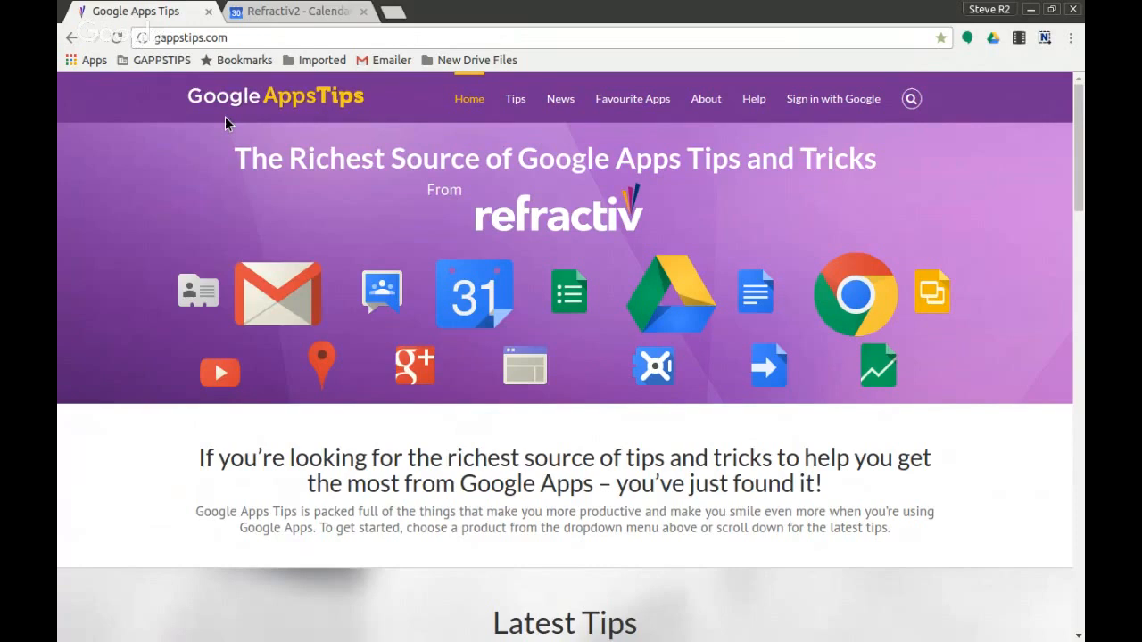
pyautogui.moveTo(357, 11)
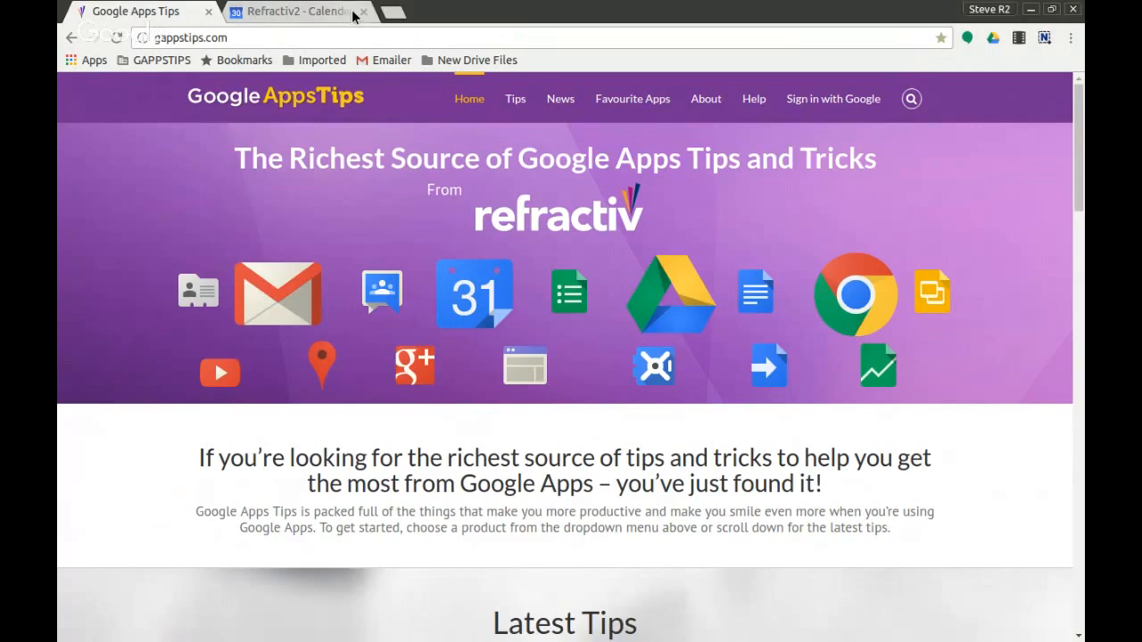
# - Open the Steve Bright calendar's settings from the My calendars dropdown
pyautogui.click(295, 10)
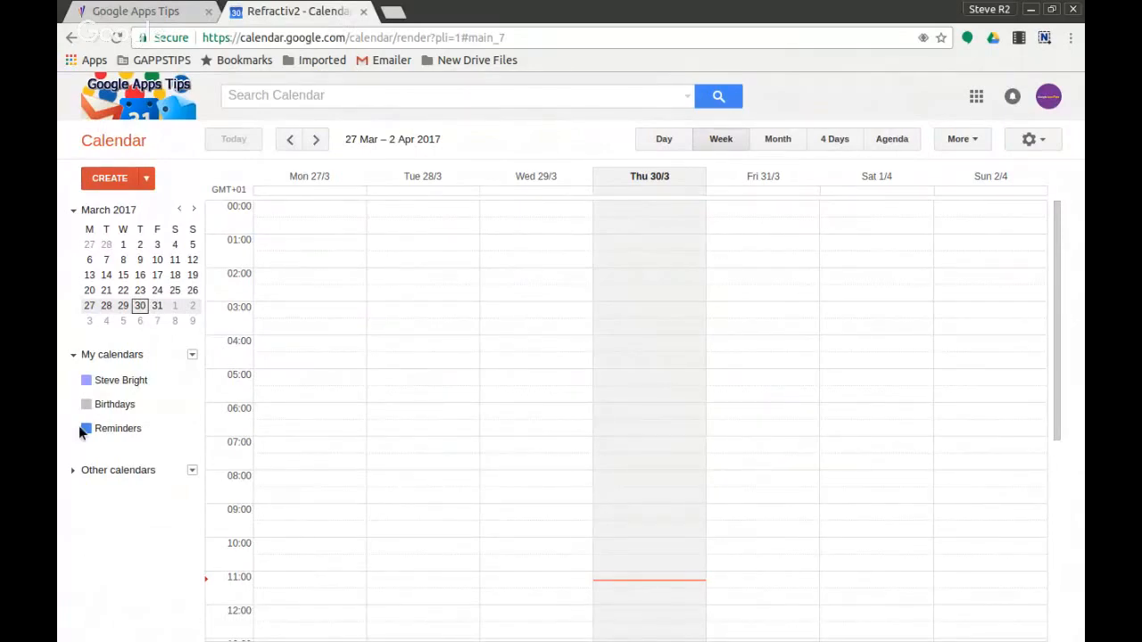
pyautogui.click(73, 353)
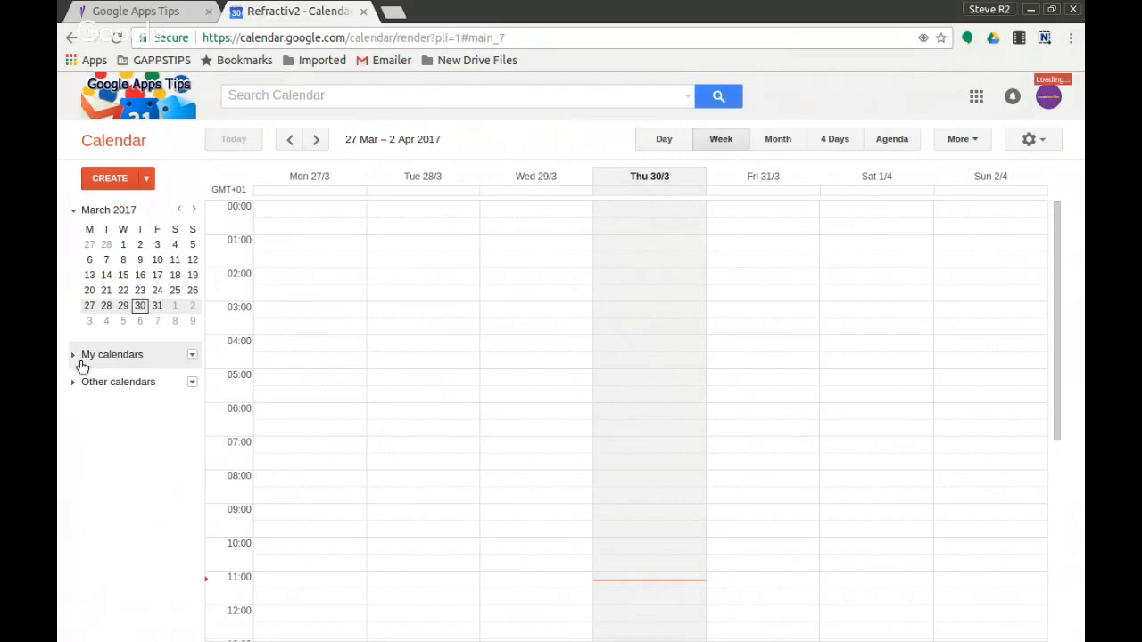
pyautogui.click(75, 355)
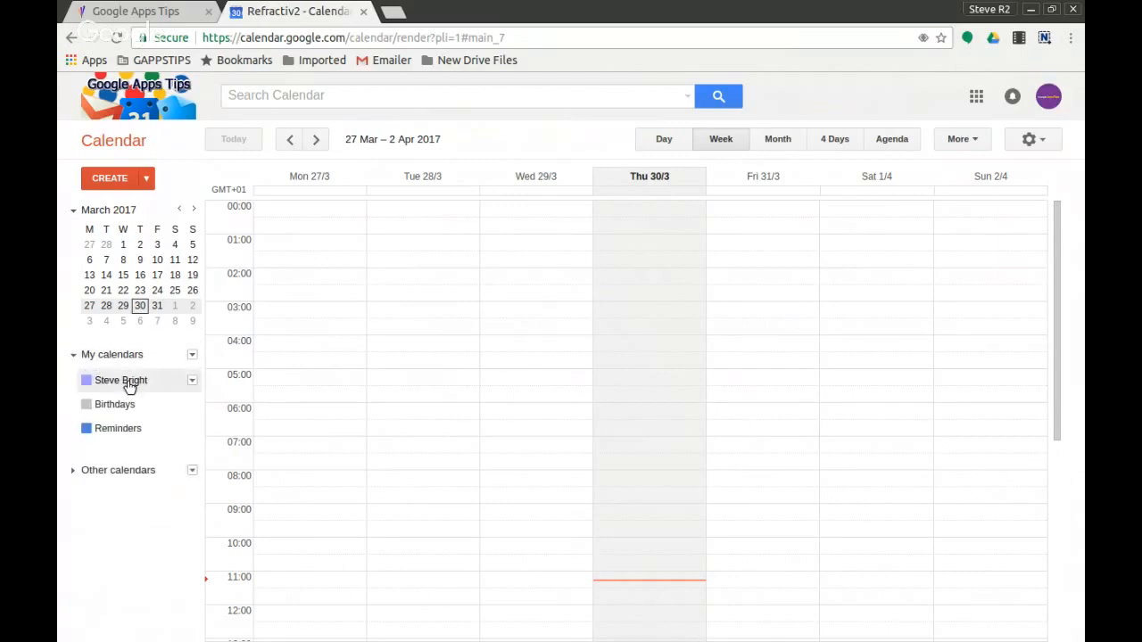
pyautogui.moveTo(200, 389)
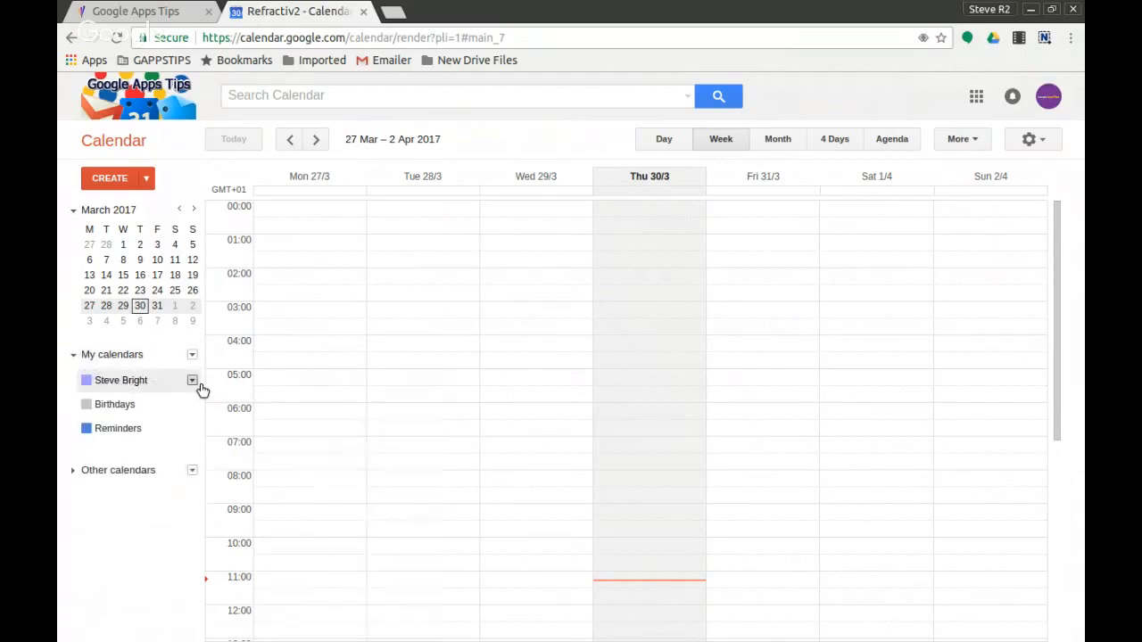
pyautogui.click(192, 380)
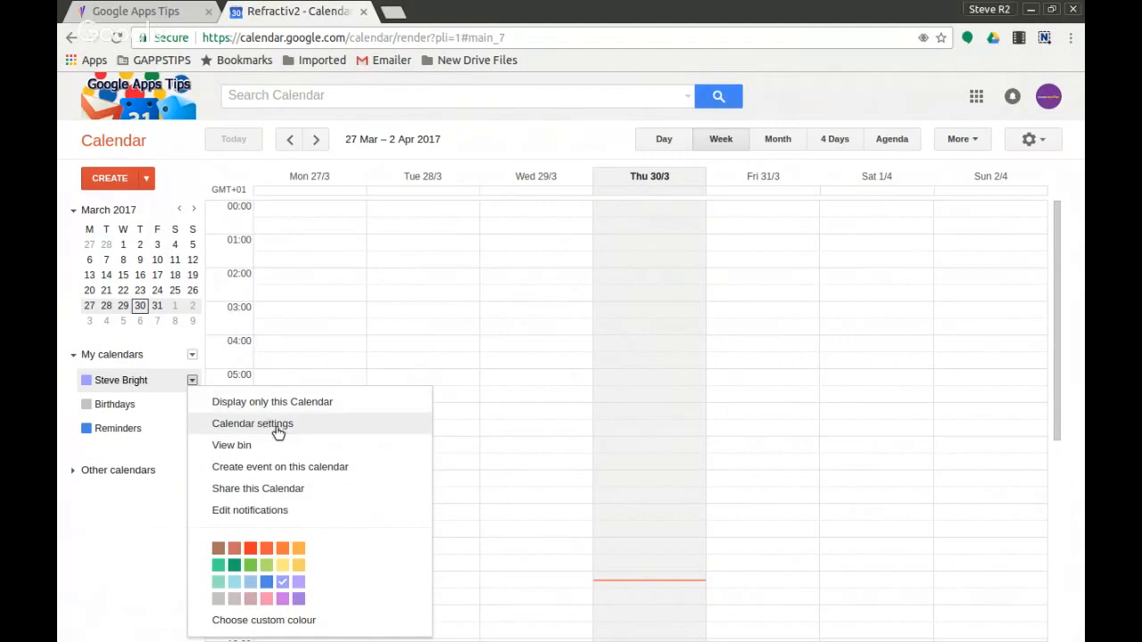
pyautogui.click(253, 424)
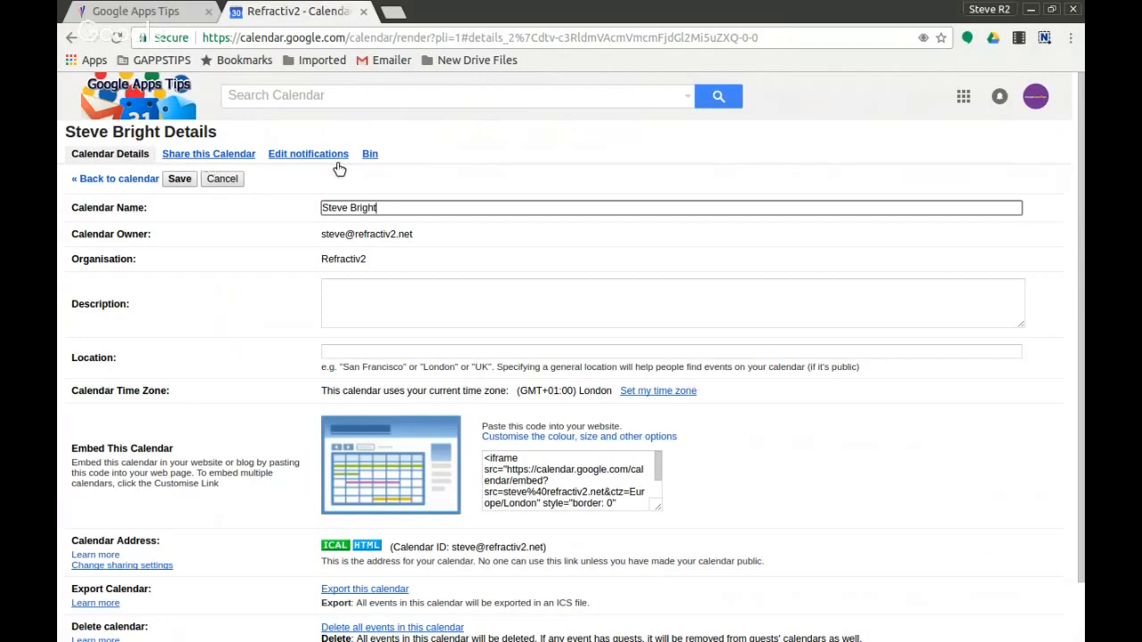
# - In Edit notifications, tick the Email box for Daily agenda
pyautogui.click(307, 153)
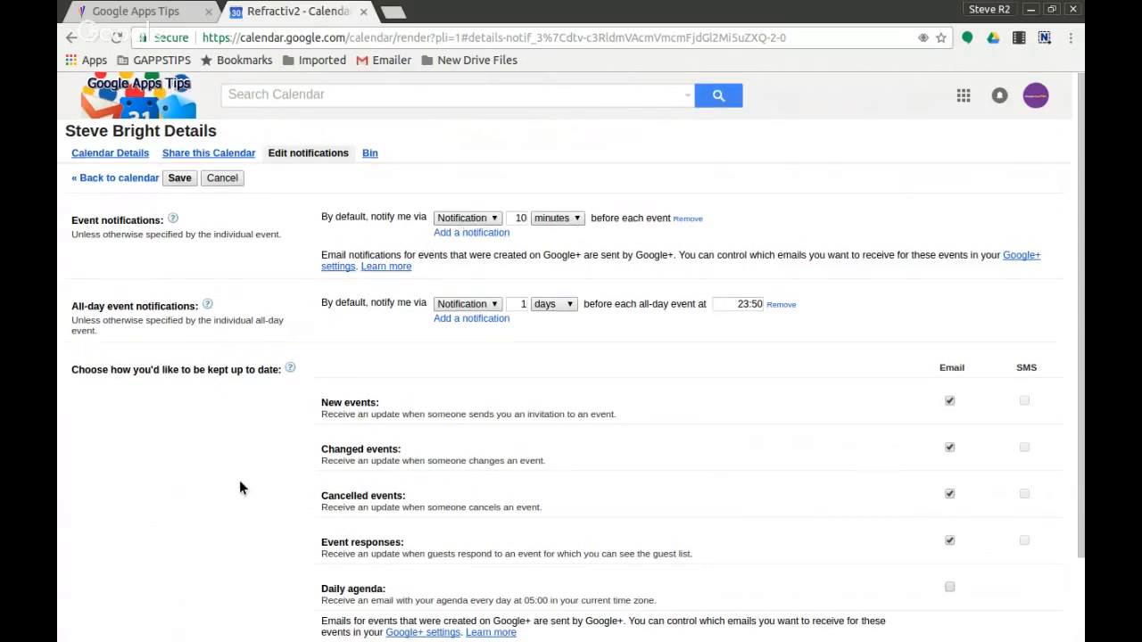
pyautogui.scroll(-3)
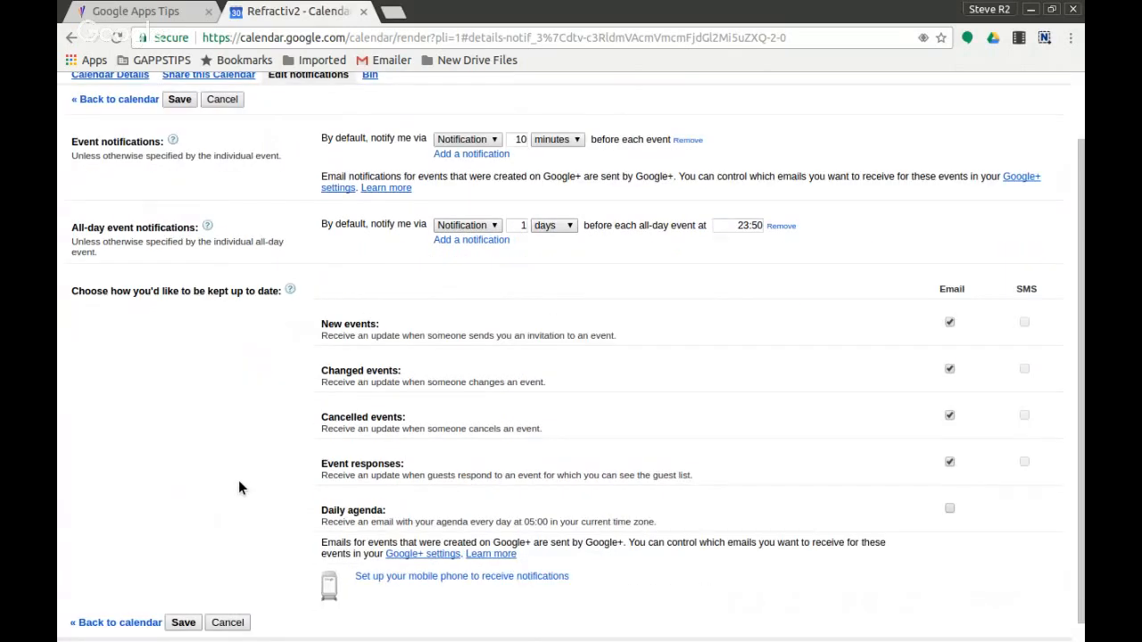
pyautogui.scroll(-3)
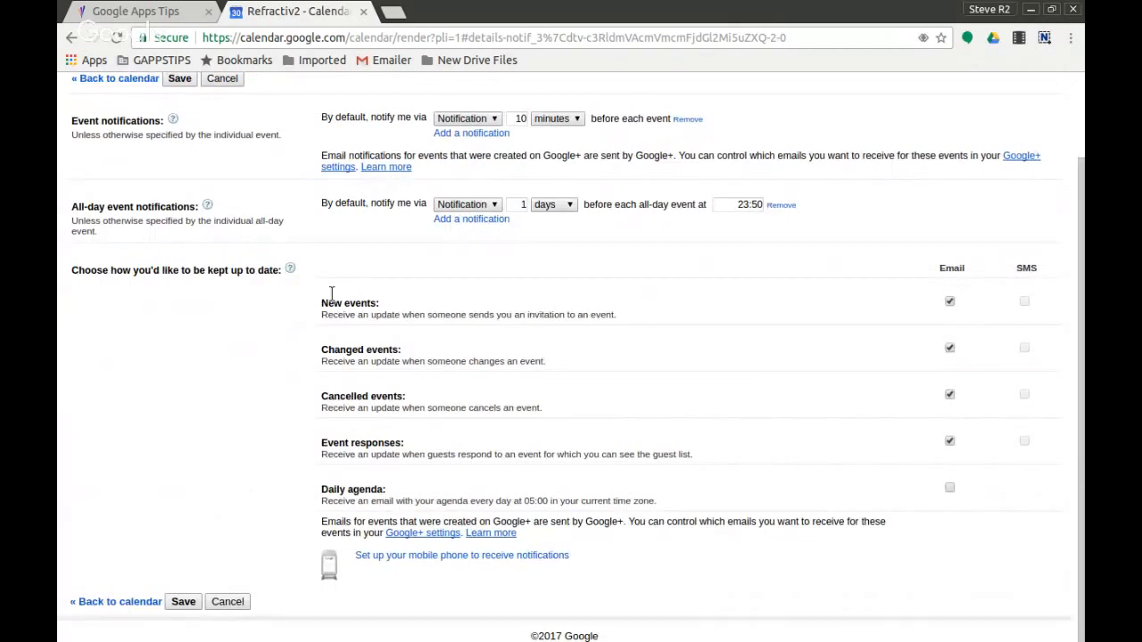
pyautogui.moveTo(418, 346)
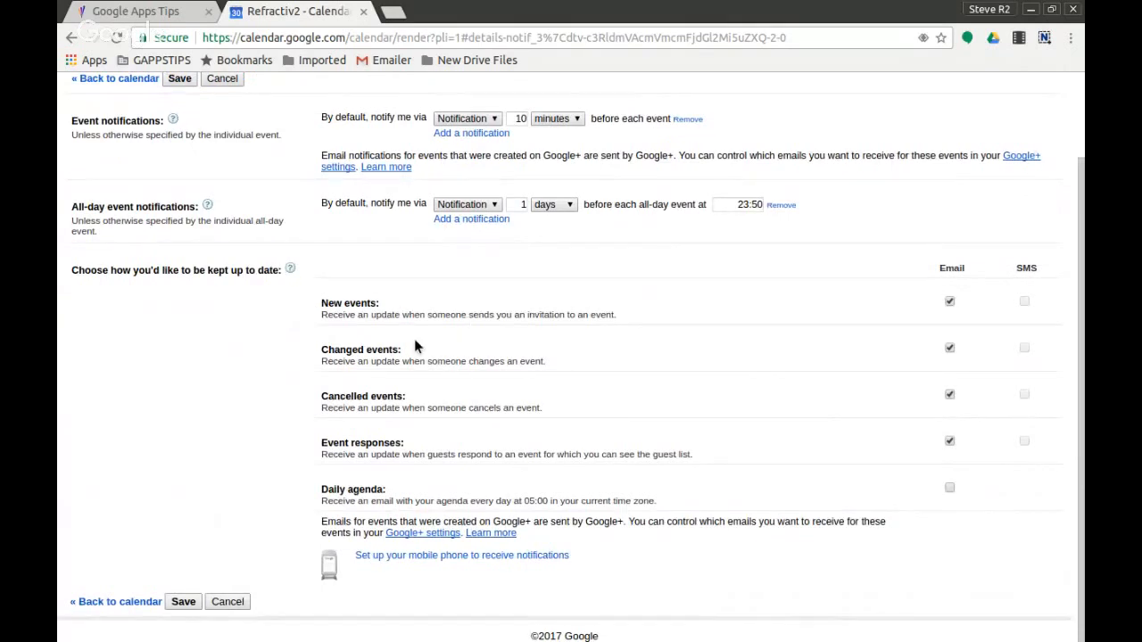
pyautogui.moveTo(396, 407)
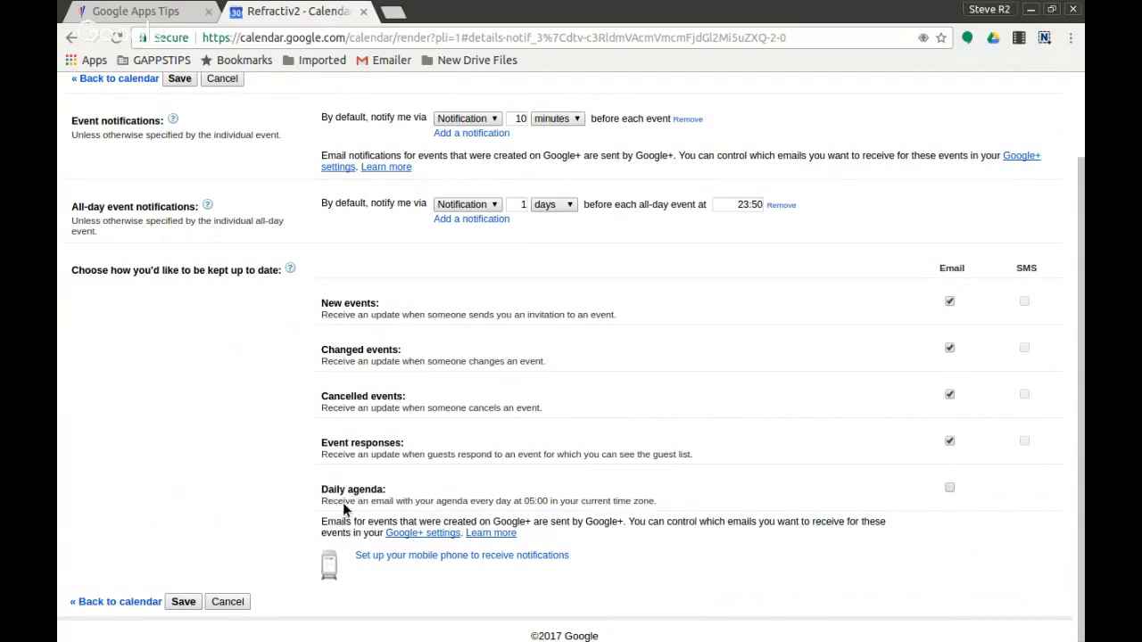
pyautogui.moveTo(537, 513)
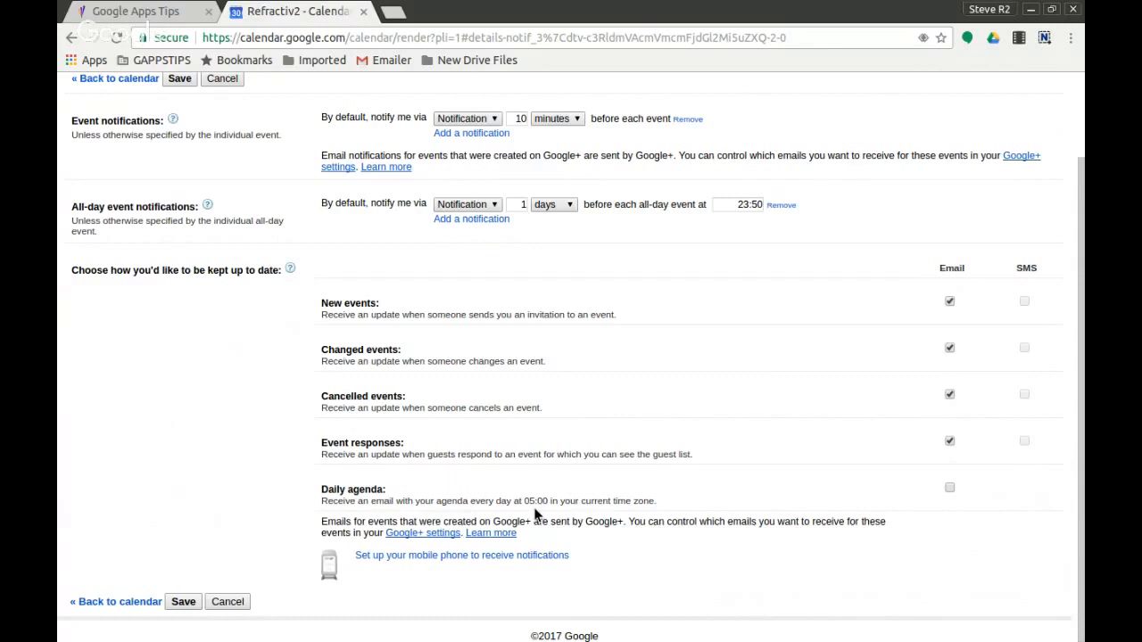
pyautogui.moveTo(631, 518)
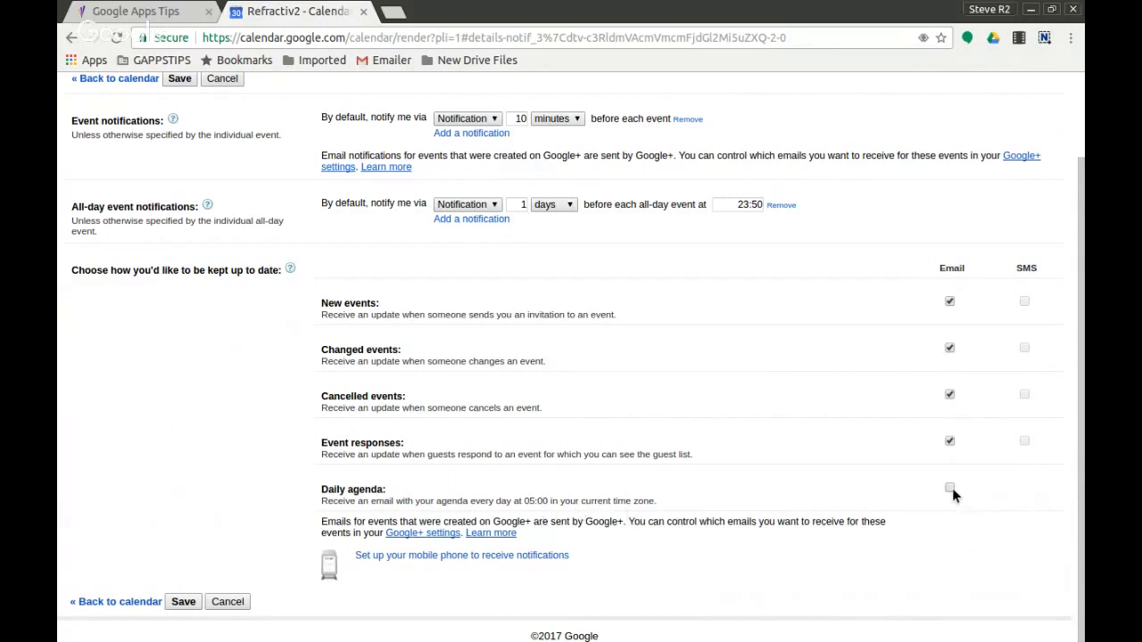
pyautogui.click(949, 487)
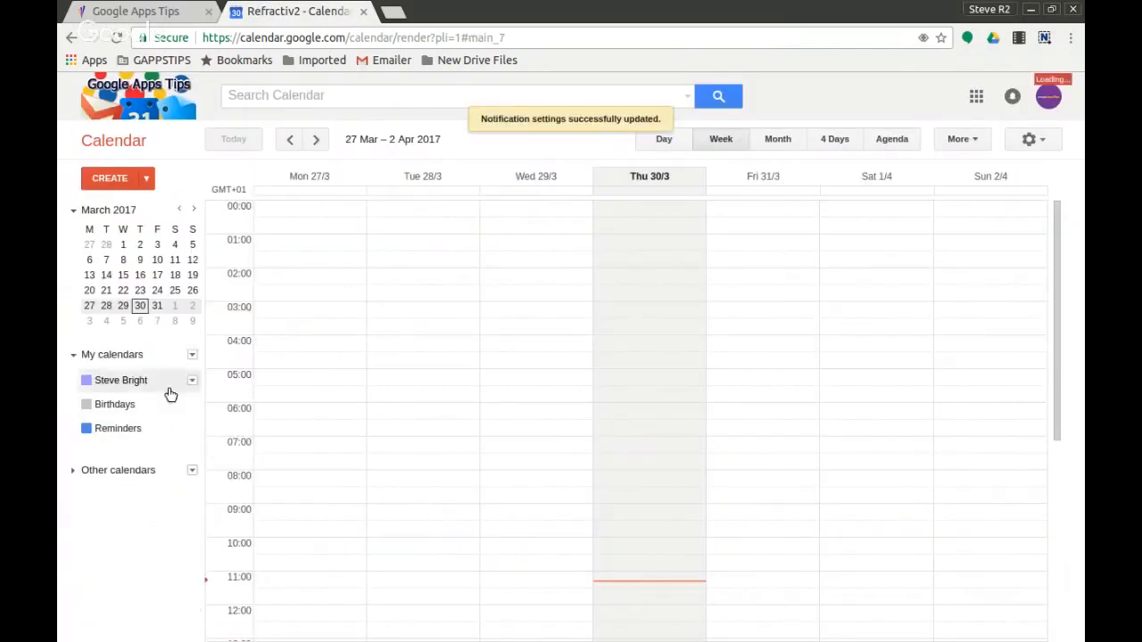
pyautogui.moveTo(198, 387)
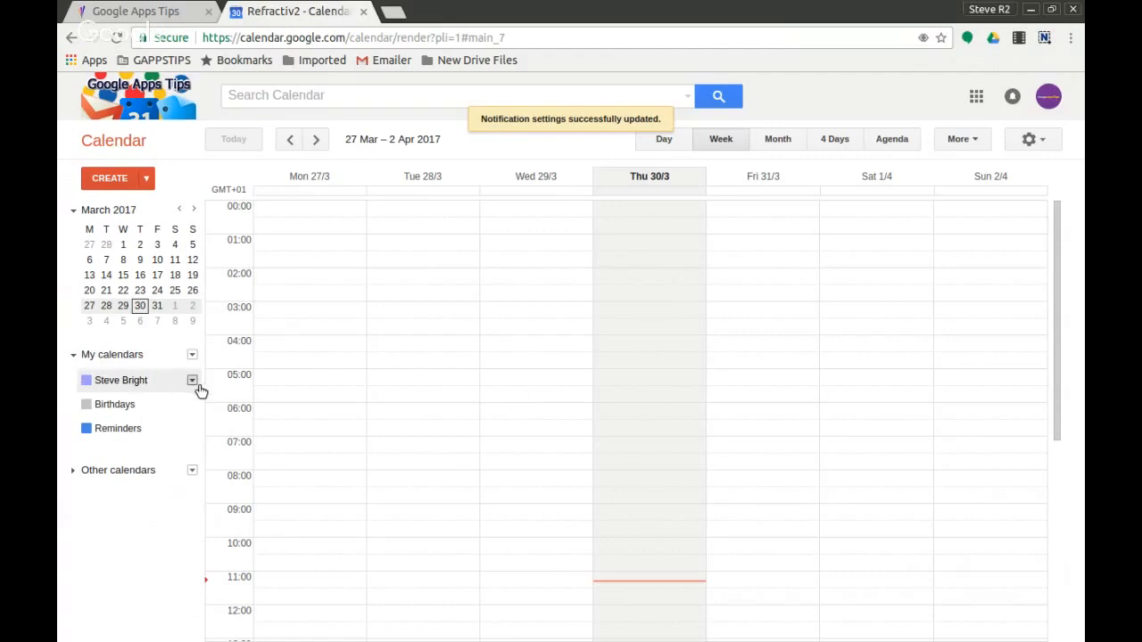
# - Reopen the calendar's notification settings to confirm Daily agenda email is still ticked
pyautogui.click(193, 380)
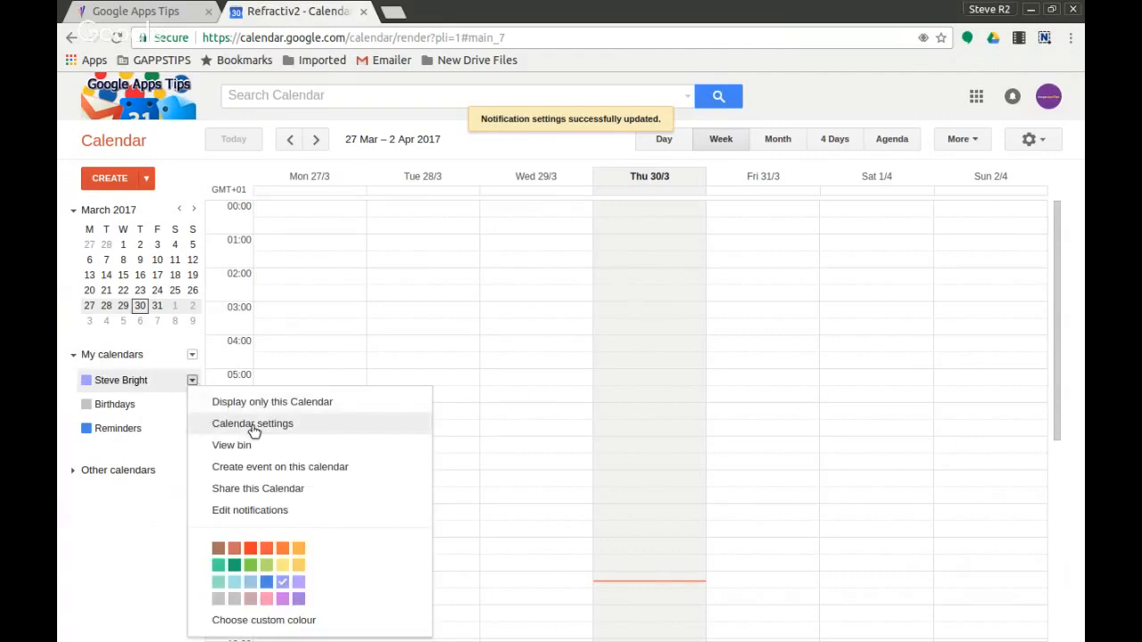
pyautogui.click(253, 424)
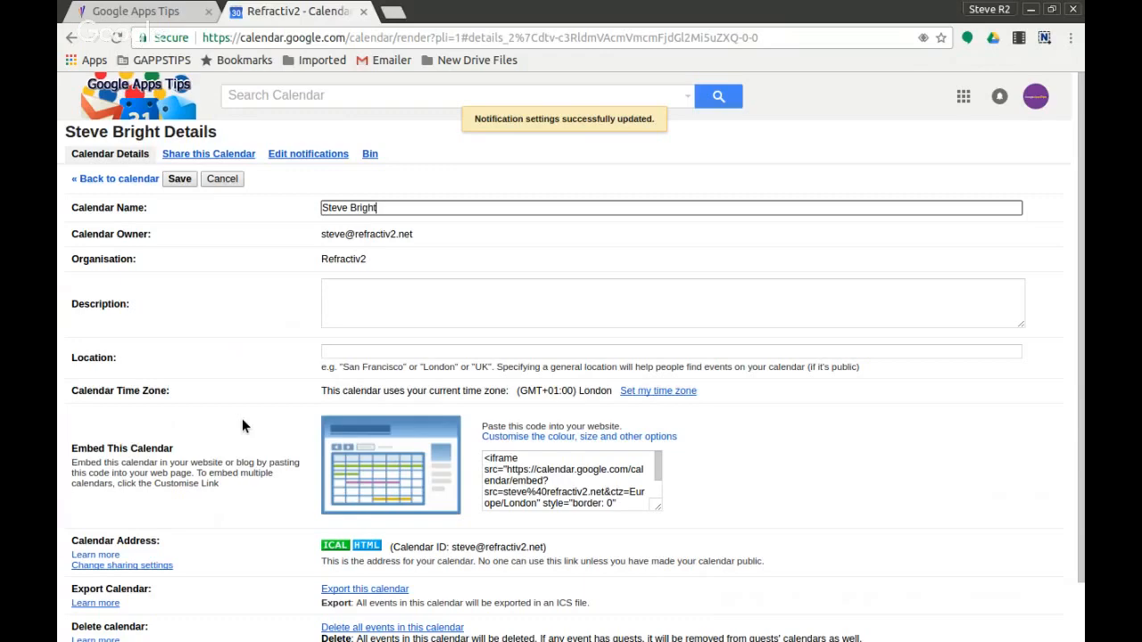
pyautogui.click(307, 154)
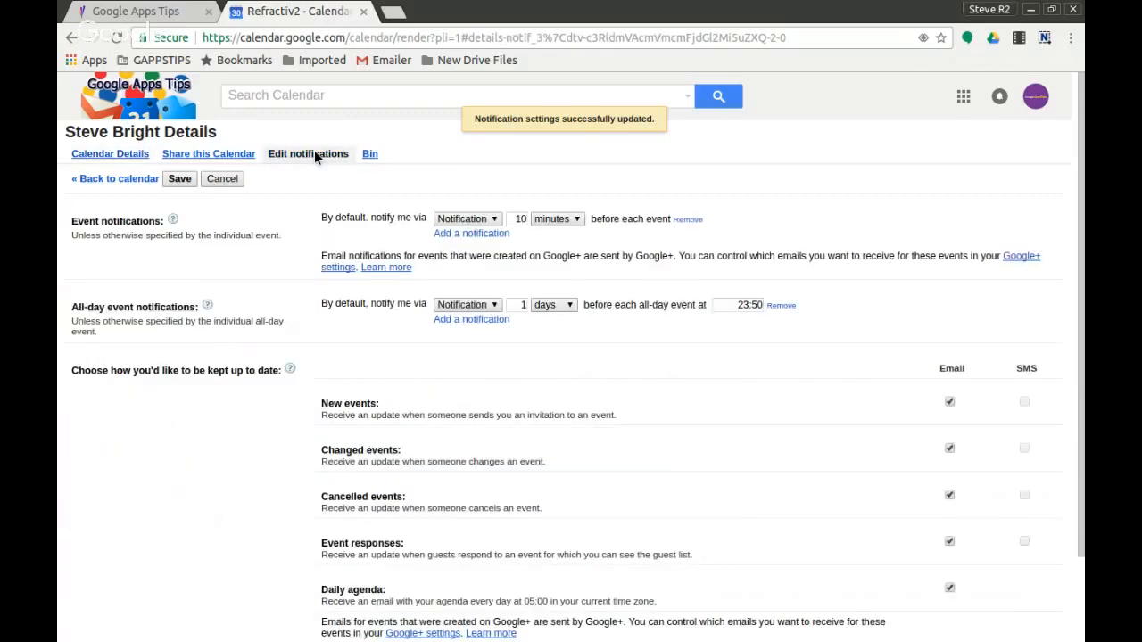
pyautogui.scroll(-3)
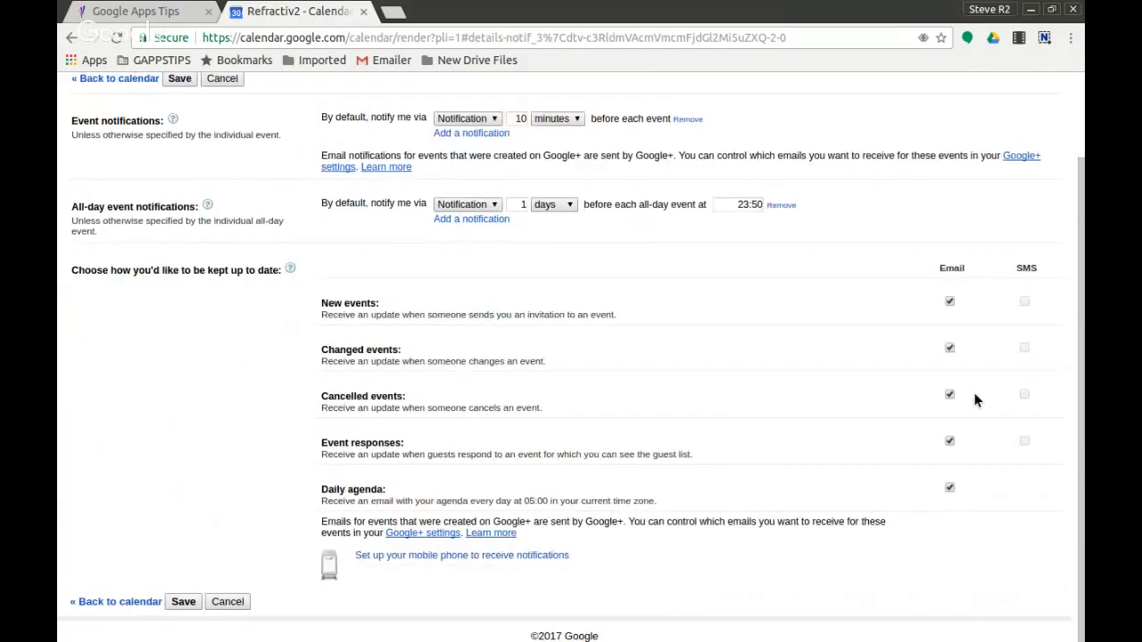
pyautogui.moveTo(371, 585)
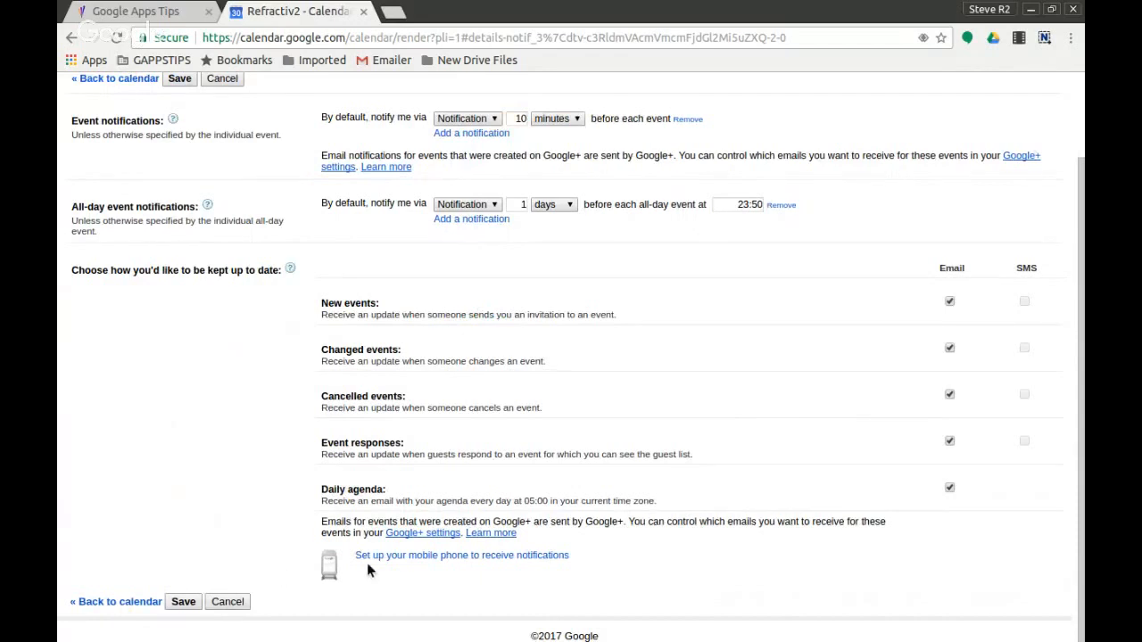
pyautogui.moveTo(496, 560)
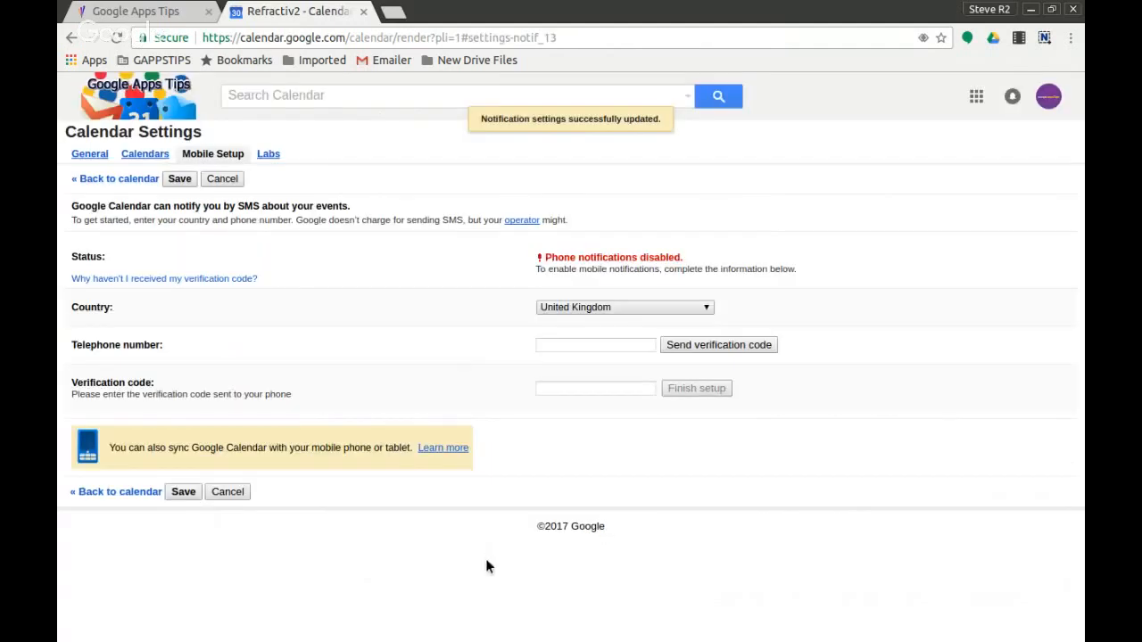
pyautogui.moveTo(496, 407)
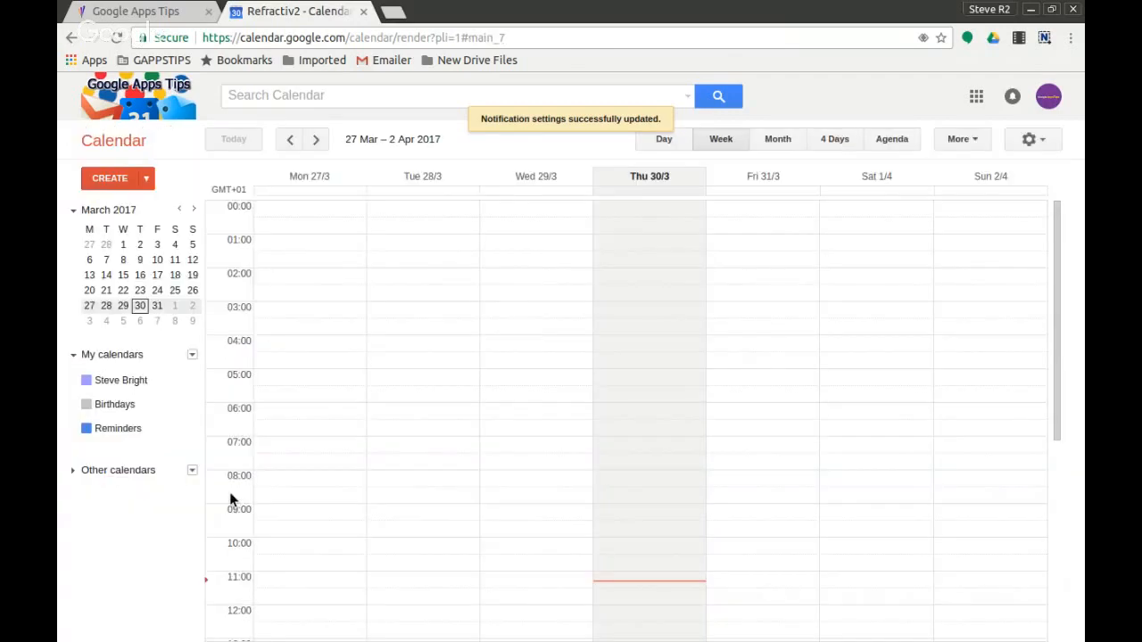
pyautogui.moveTo(179, 10)
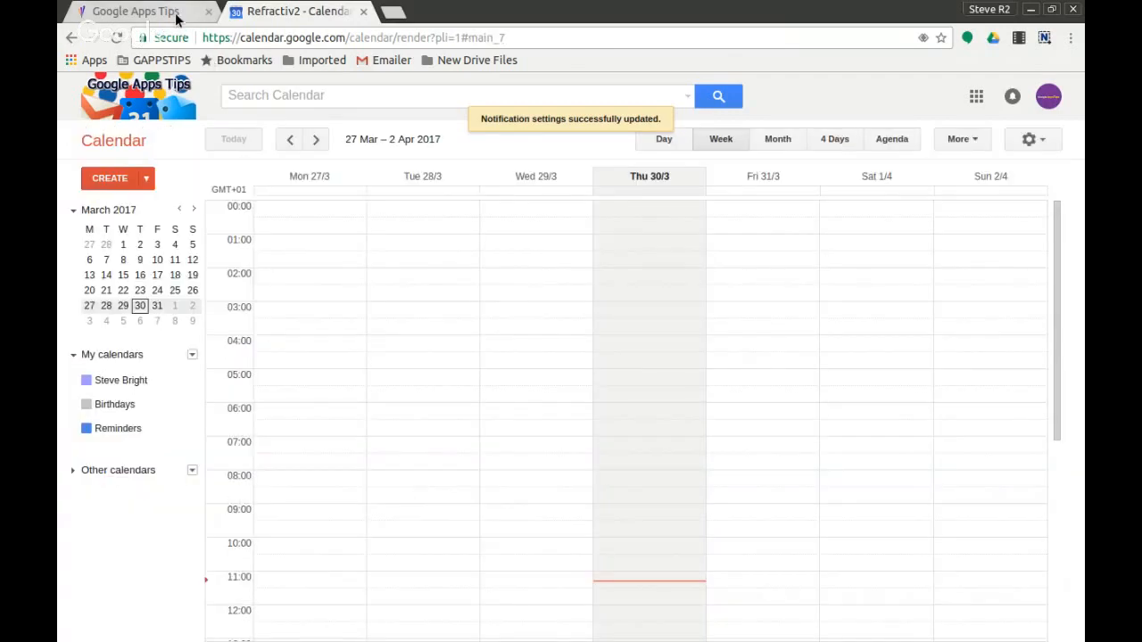
# - Return to the Google Apps Tips site and scroll down to its footer social links
pyautogui.click(139, 12)
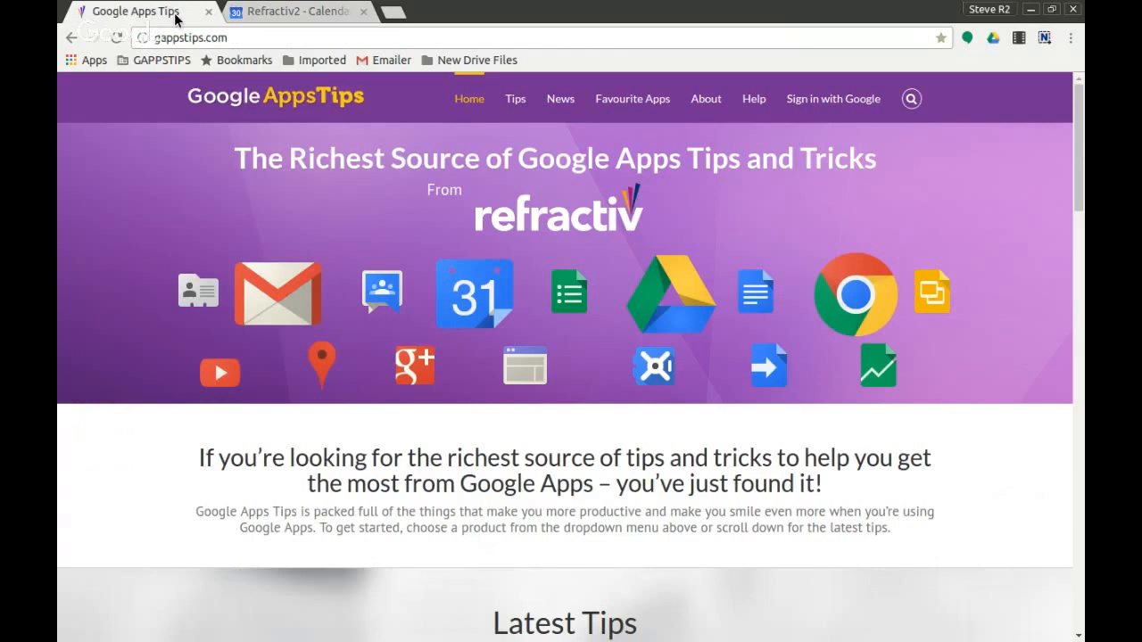
pyautogui.moveTo(274, 259)
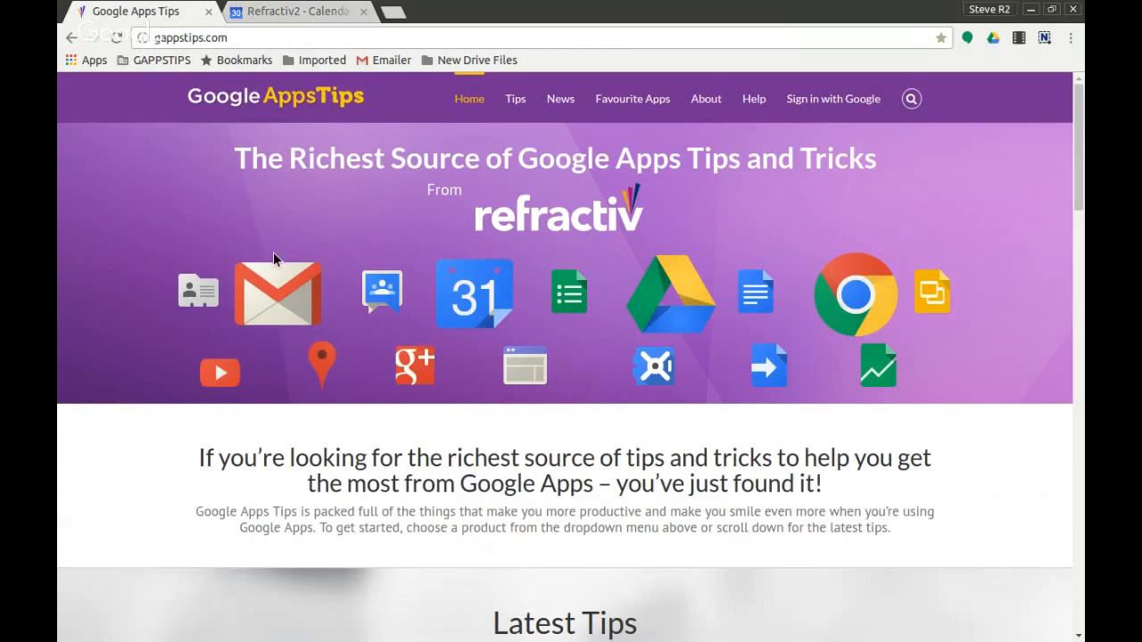
pyautogui.moveTo(229, 60)
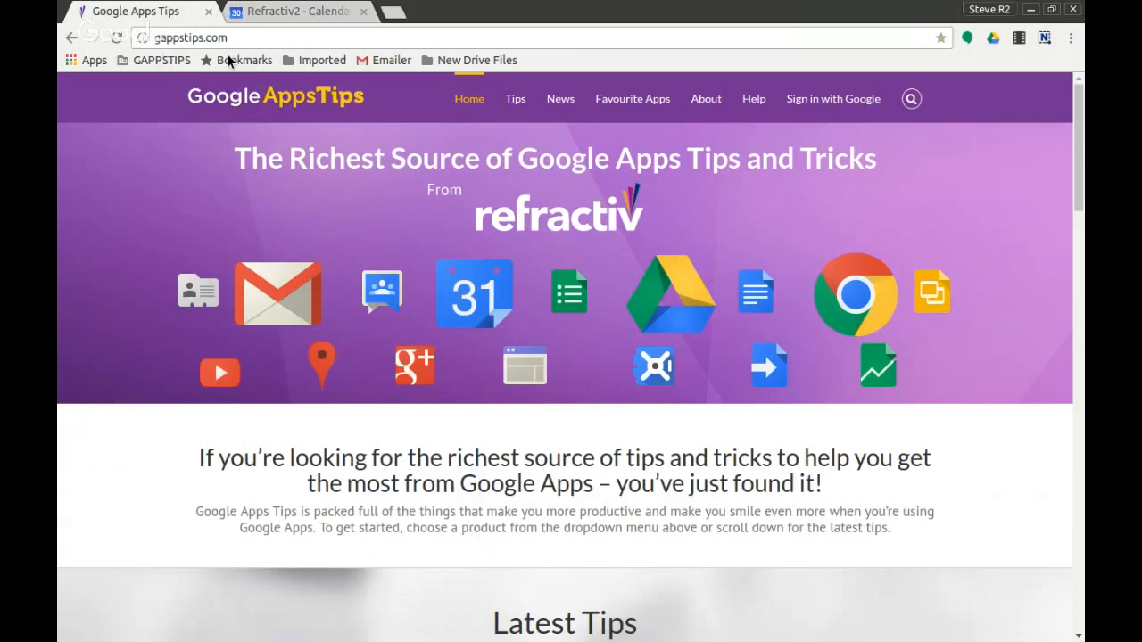
pyautogui.scroll(-3)
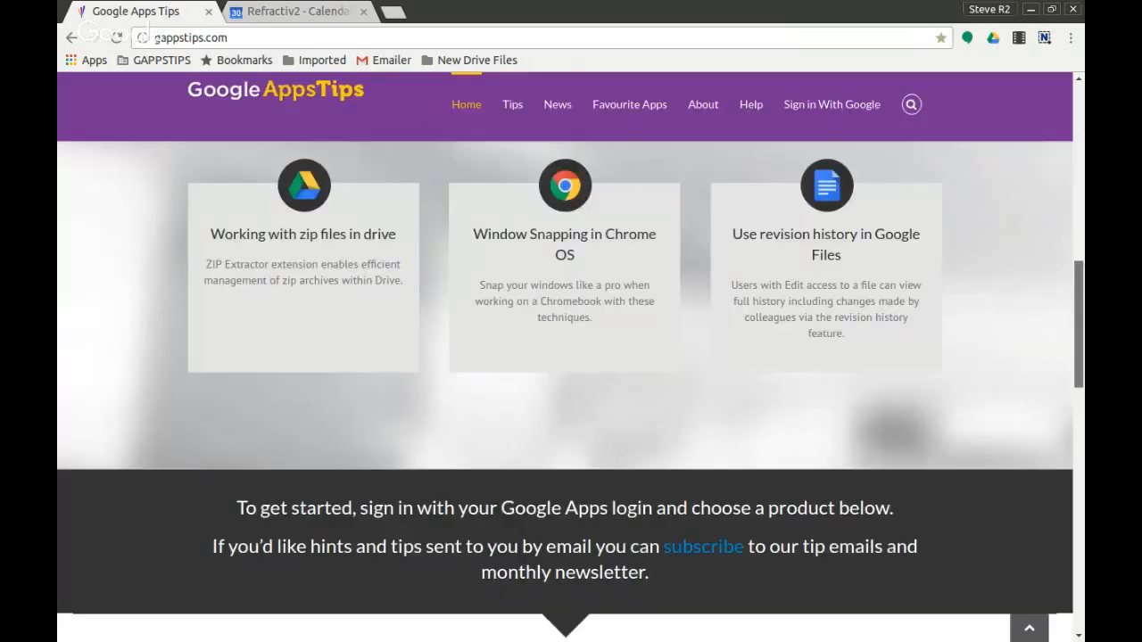
pyautogui.scroll(-3)
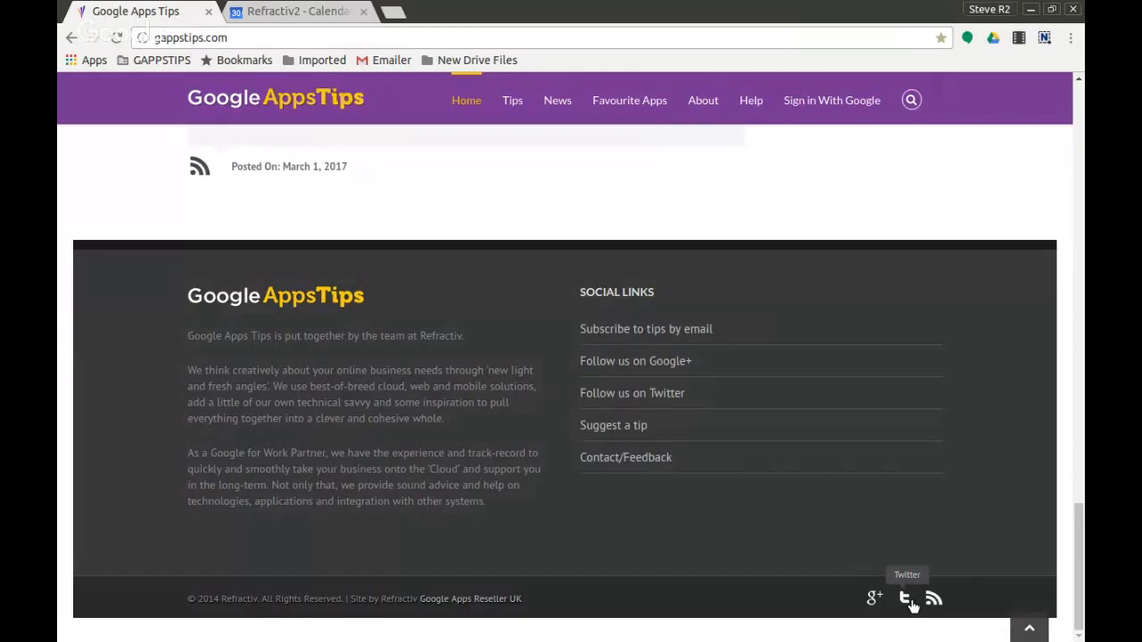
pyautogui.moveTo(632, 518)
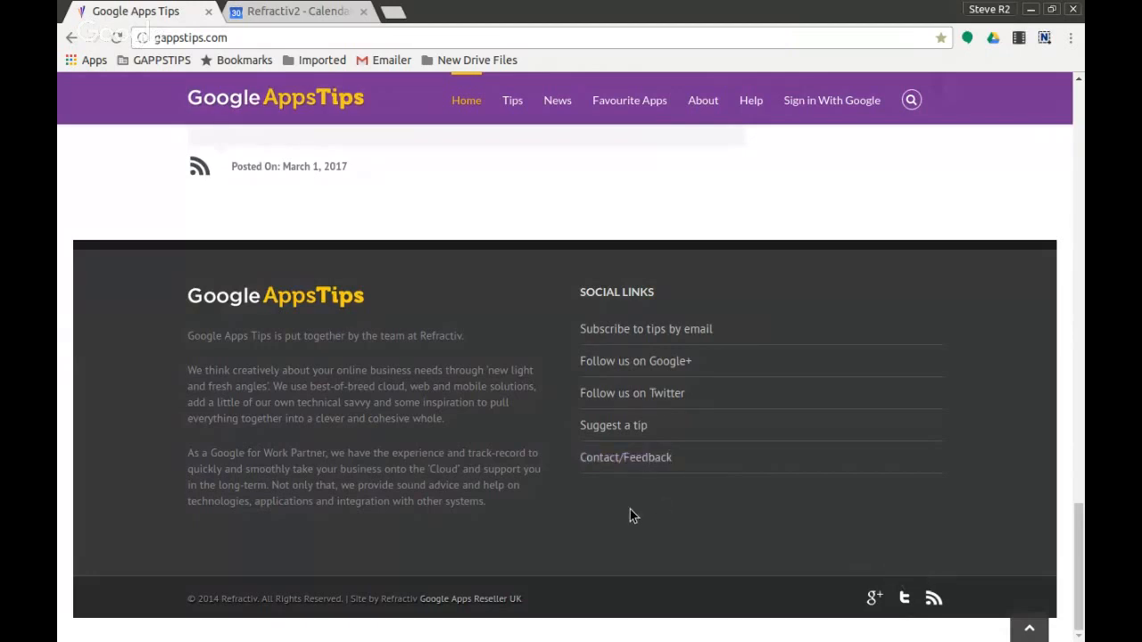